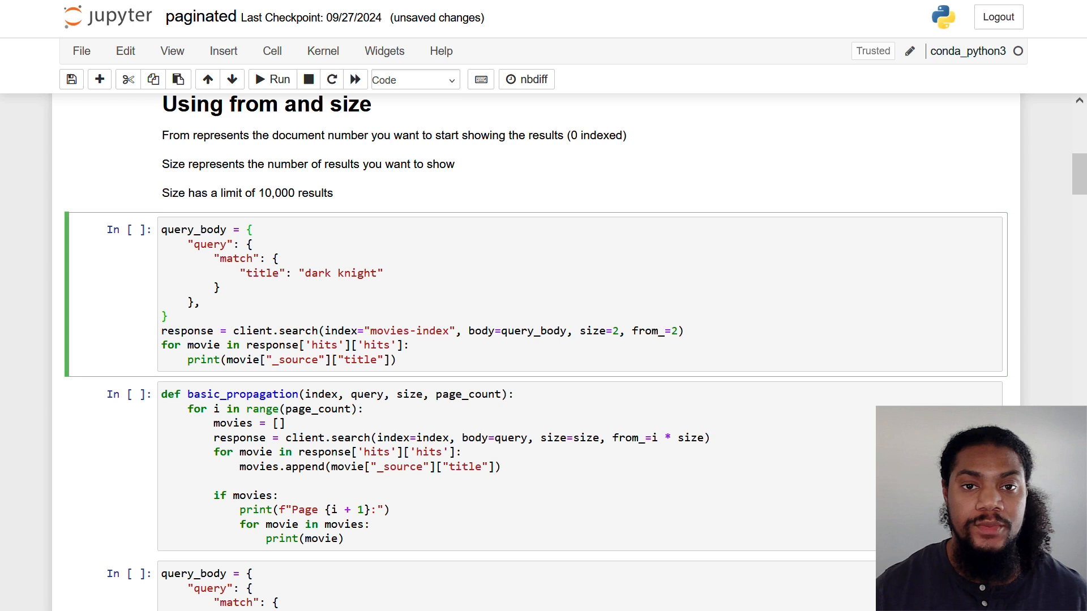
Change the dark knight search to from_=0 and run the cell.
{"action": "left_click", "coordinate": [253, 229]}
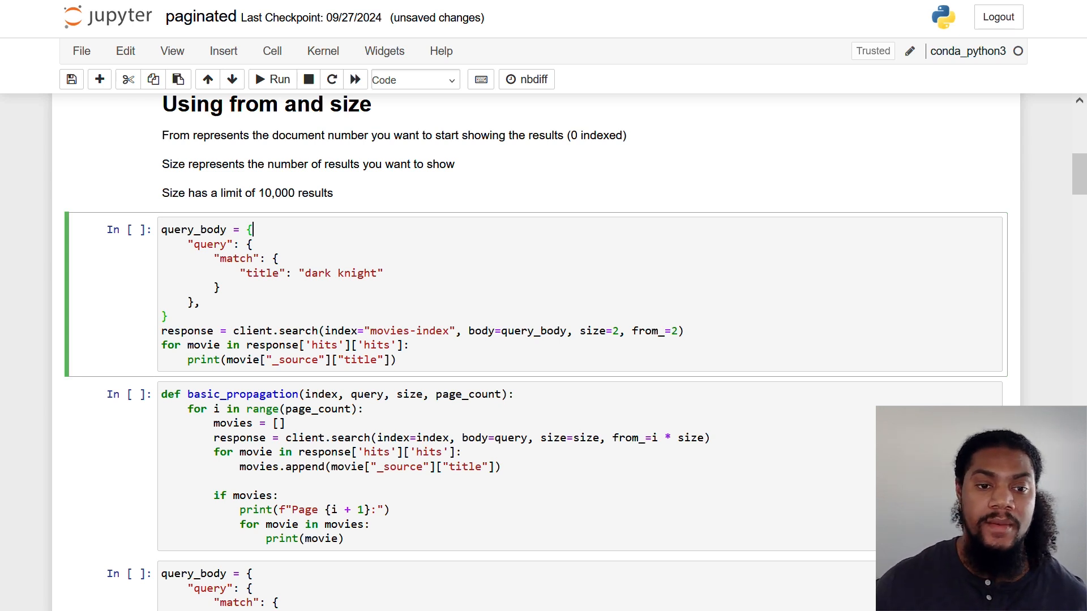
{"action": "key", "text": "ctrl+s"}
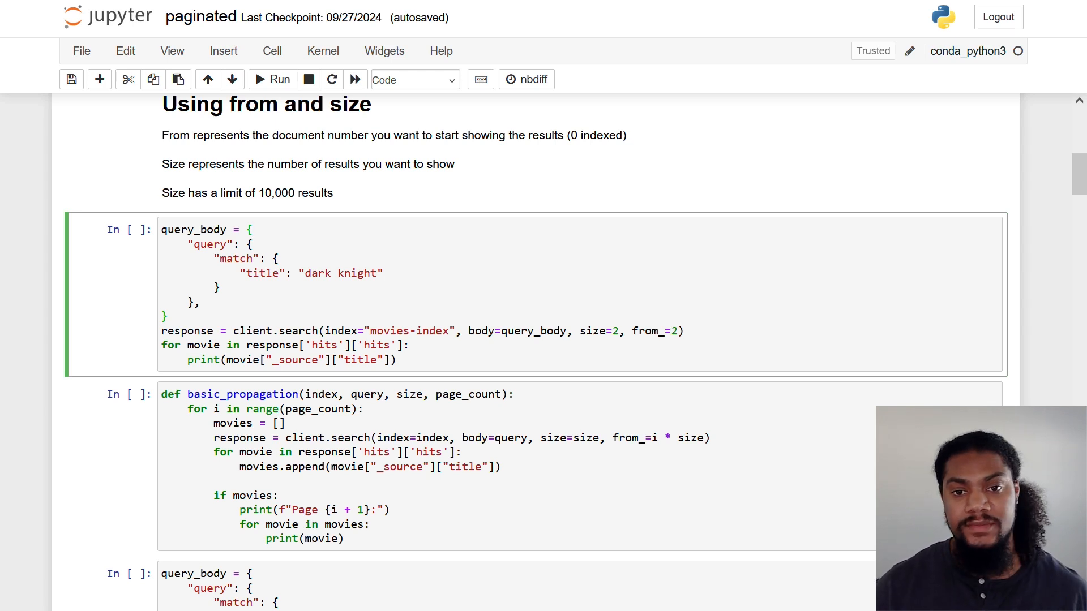
{"action": "left_click", "coordinate": [252, 230]}
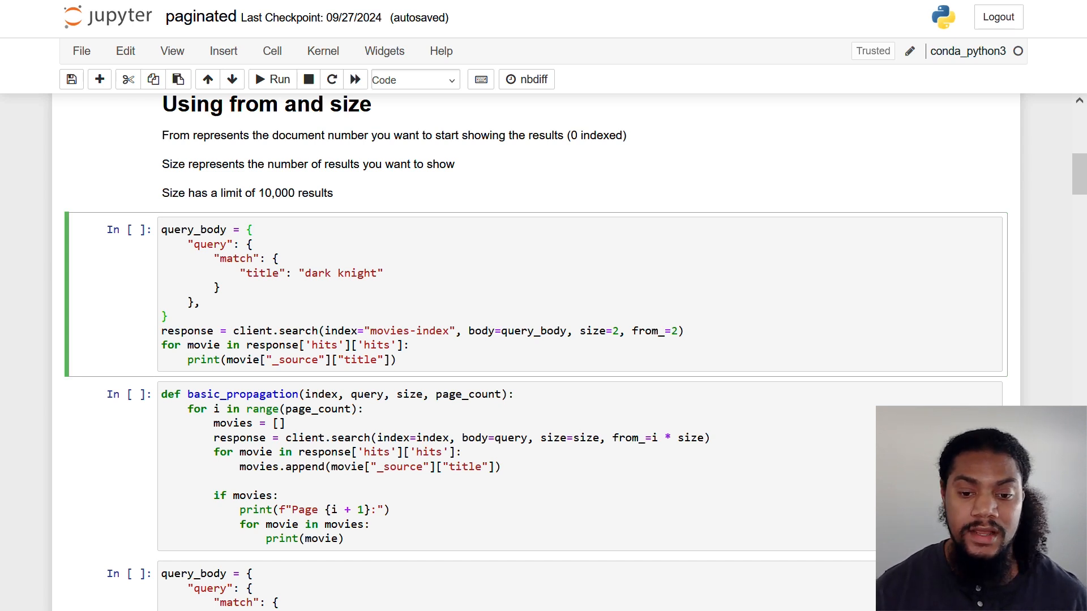
{"action": "left_click", "coordinate": [253, 229]}
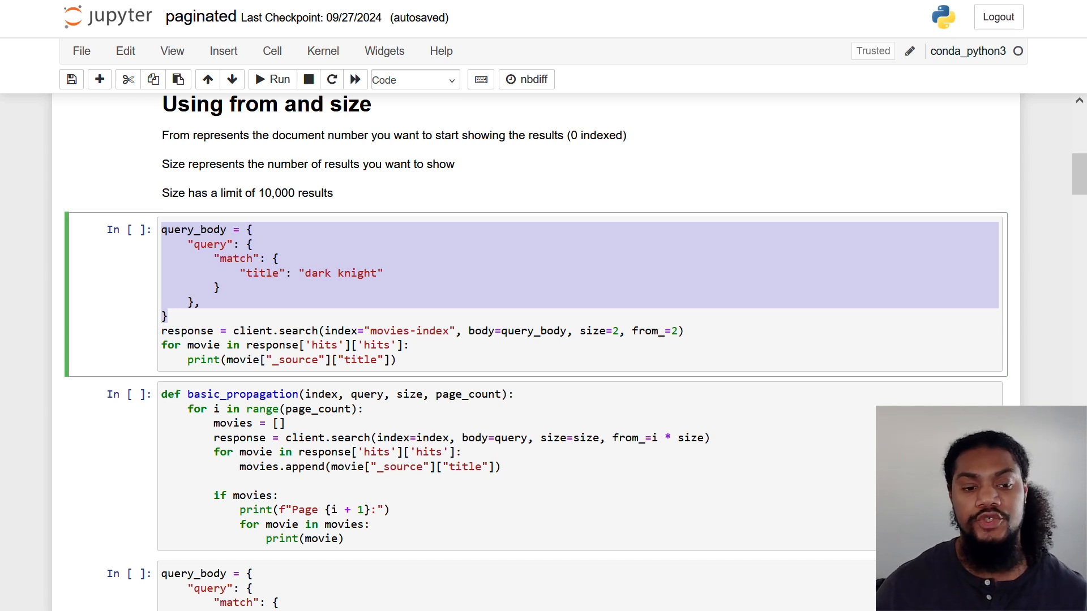
{"action": "left_click", "coordinate": [226, 259]}
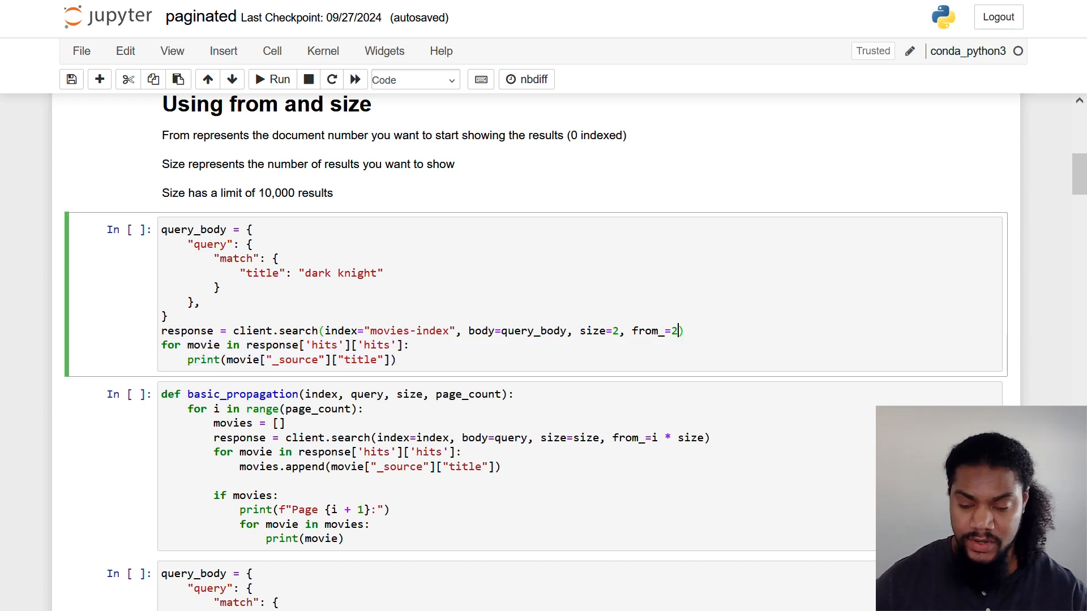
{"action": "type", "text": "0"}
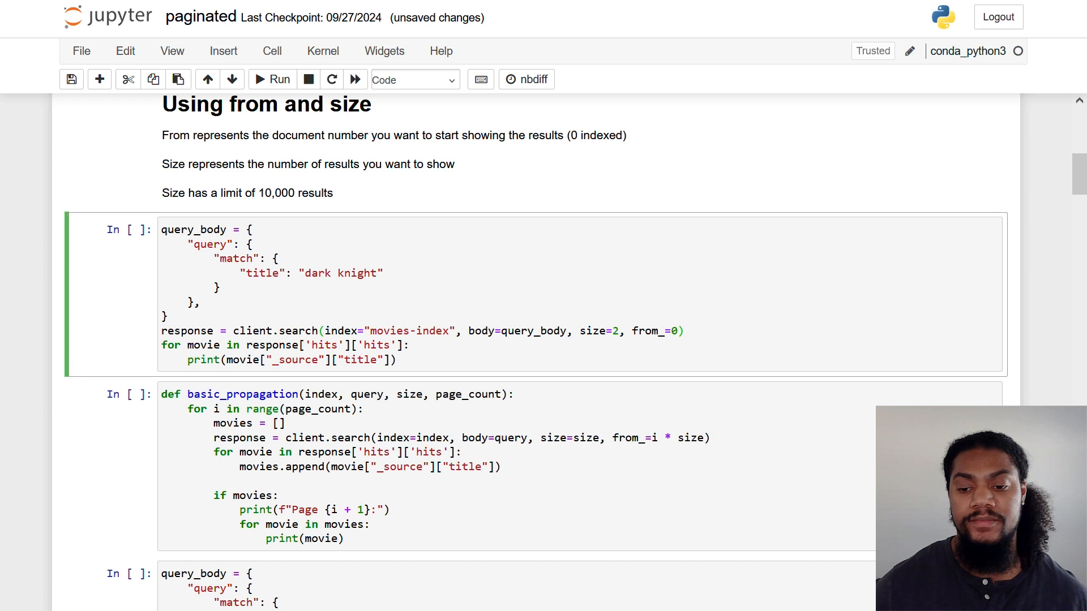
{"action": "left_click", "coordinate": [676, 330]}
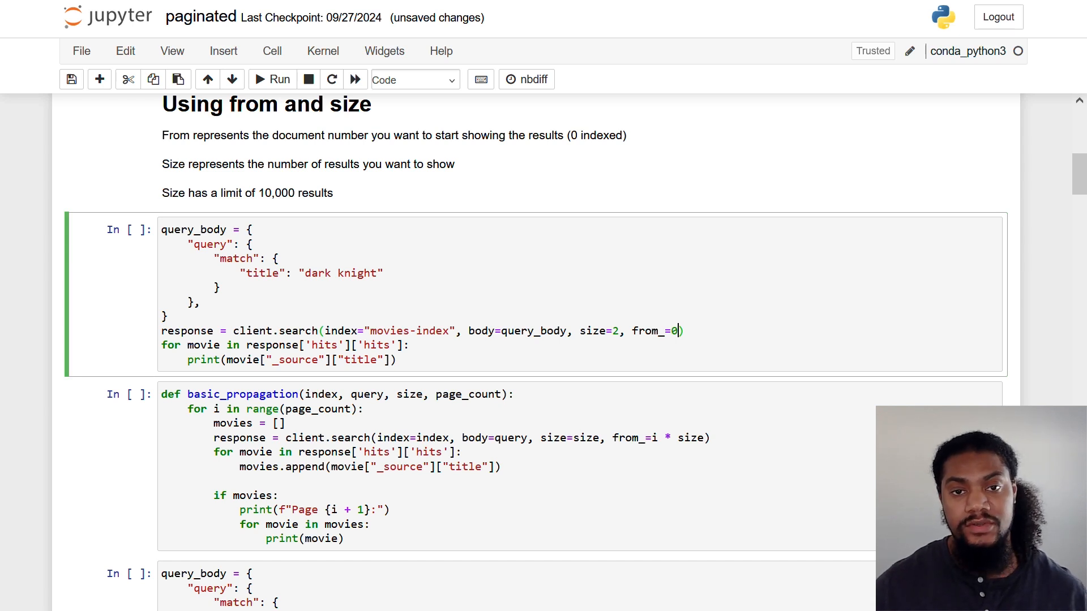
{"action": "left_click", "coordinate": [280, 80]}
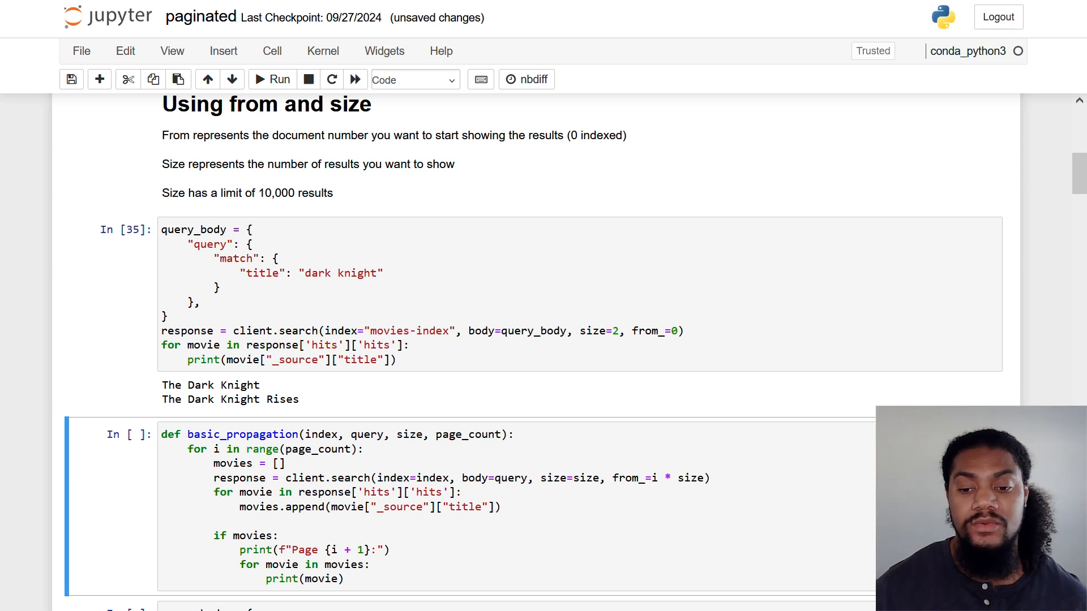
Set size to 3 and rerun, returning The Dark Knight, Rises, Dark City.
{"action": "left_click", "coordinate": [676, 331]}
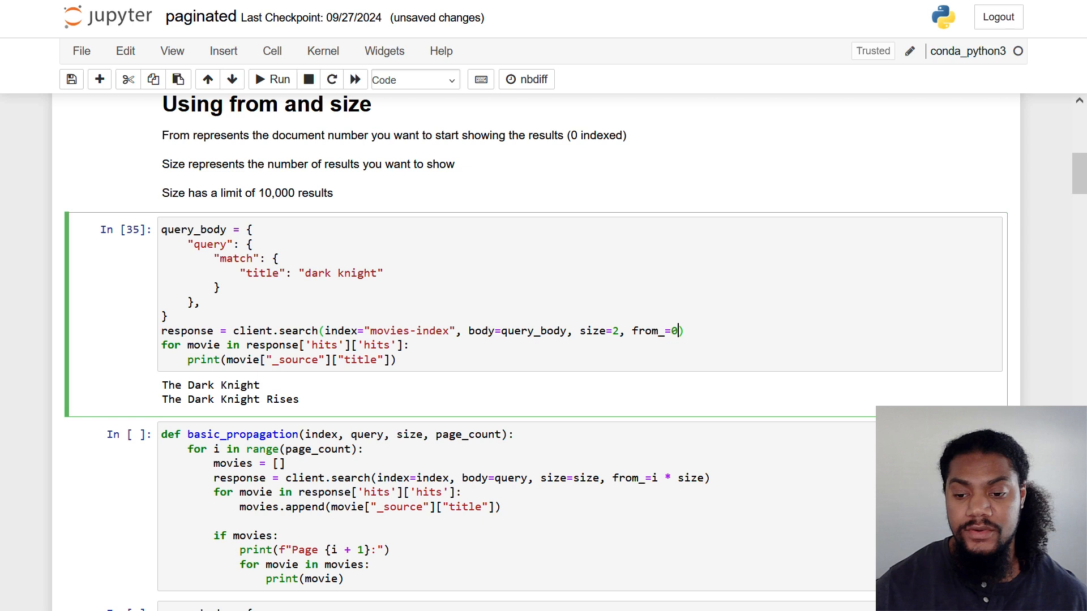
{"action": "left_click", "coordinate": [280, 78]}
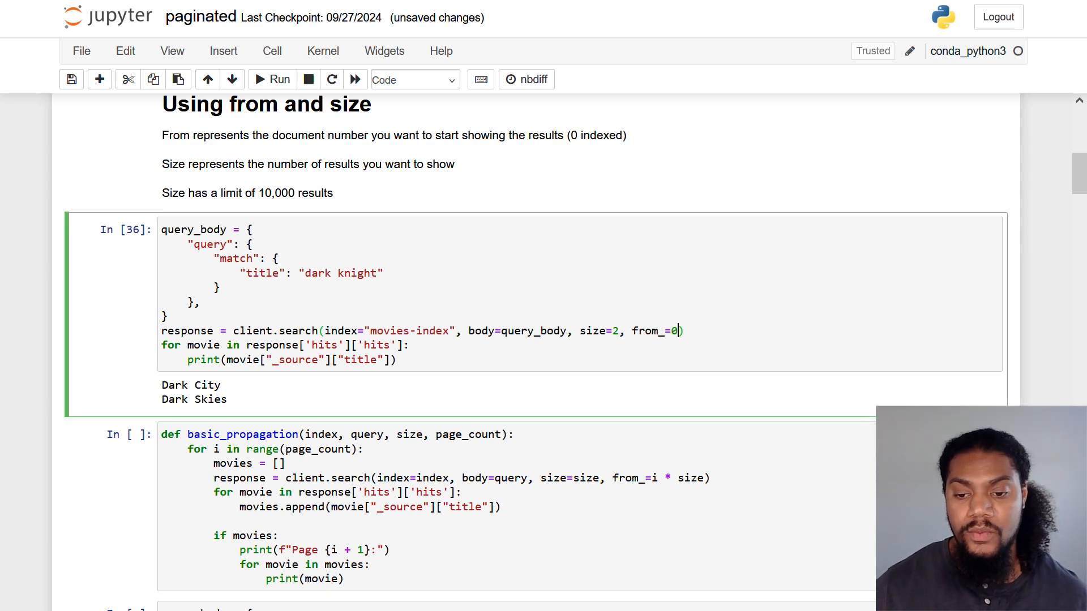
{"action": "left_click", "coordinate": [620, 331]}
{"action": "type", "text": "3"}
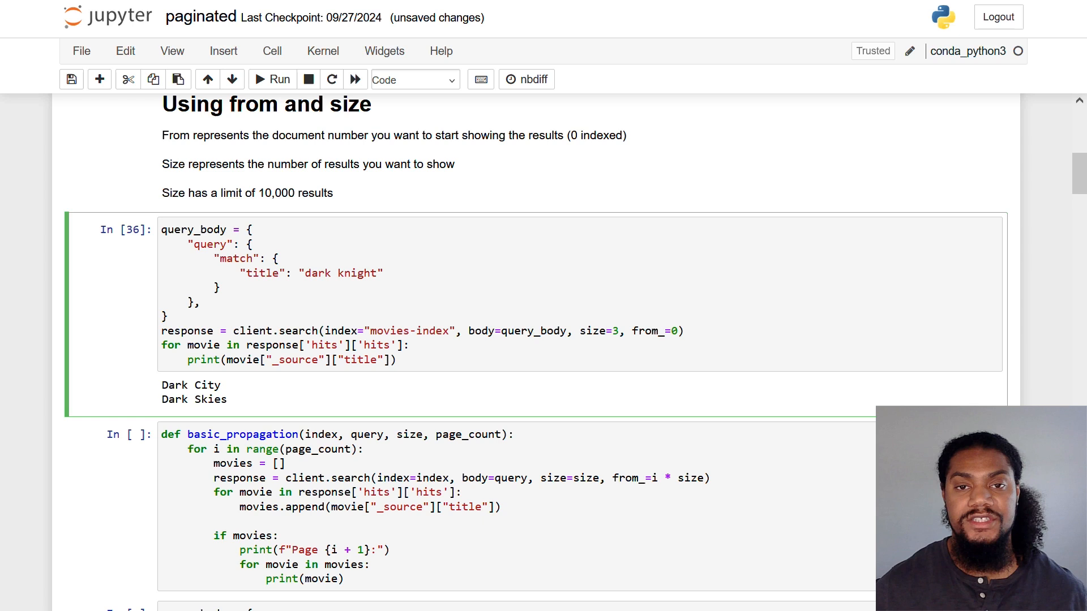
{"action": "left_click", "coordinate": [279, 79]}
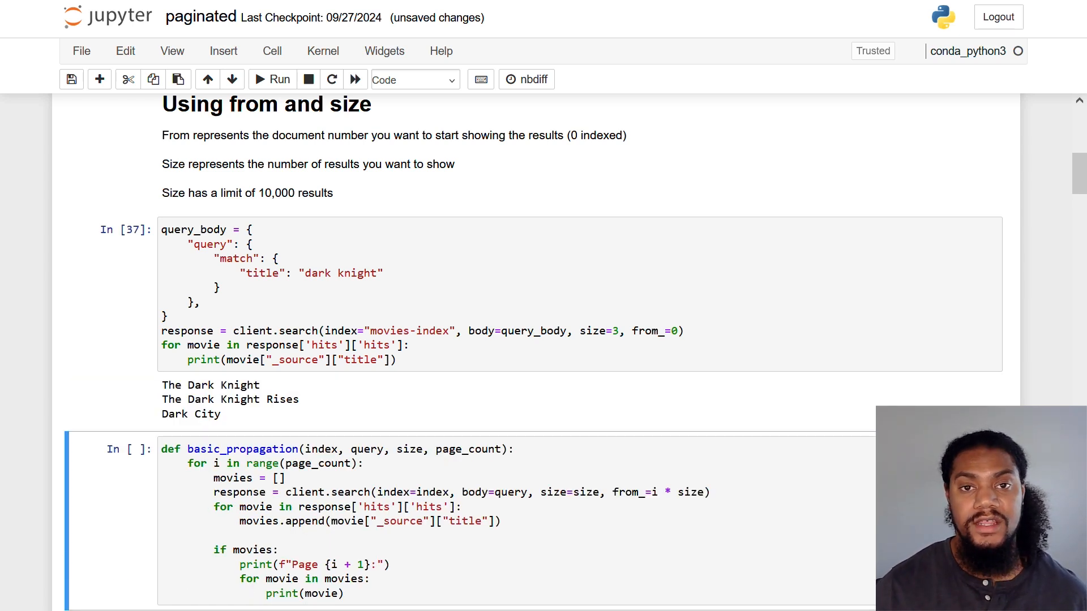
Run the cell defining the basic_propagation pagination function.
{"action": "scroll", "scroll_direction": "down", "scroll_amount": 3}
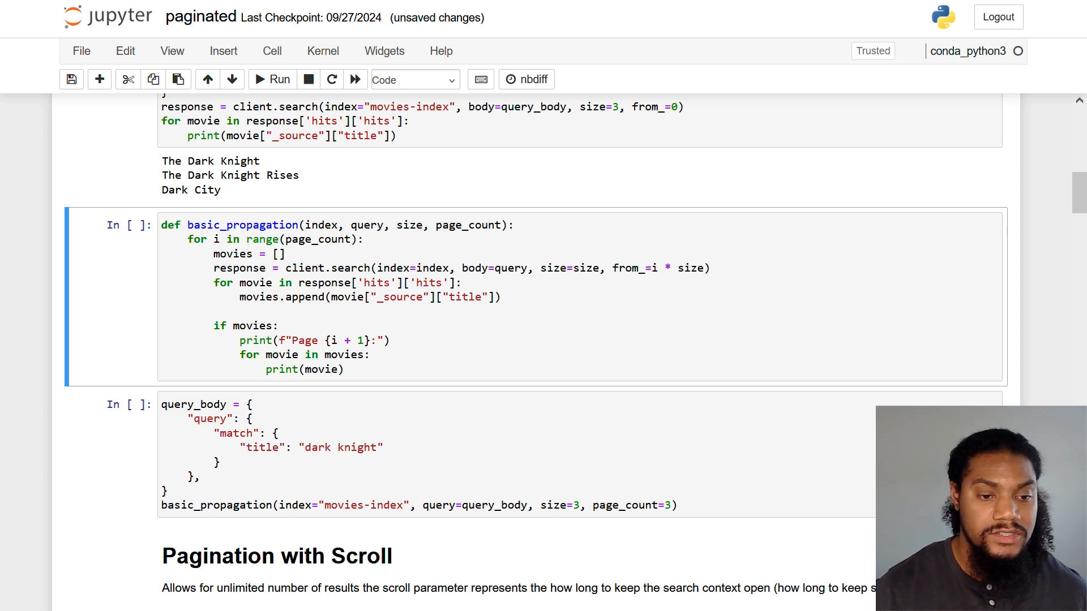
{"action": "left_click", "coordinate": [343, 369]}
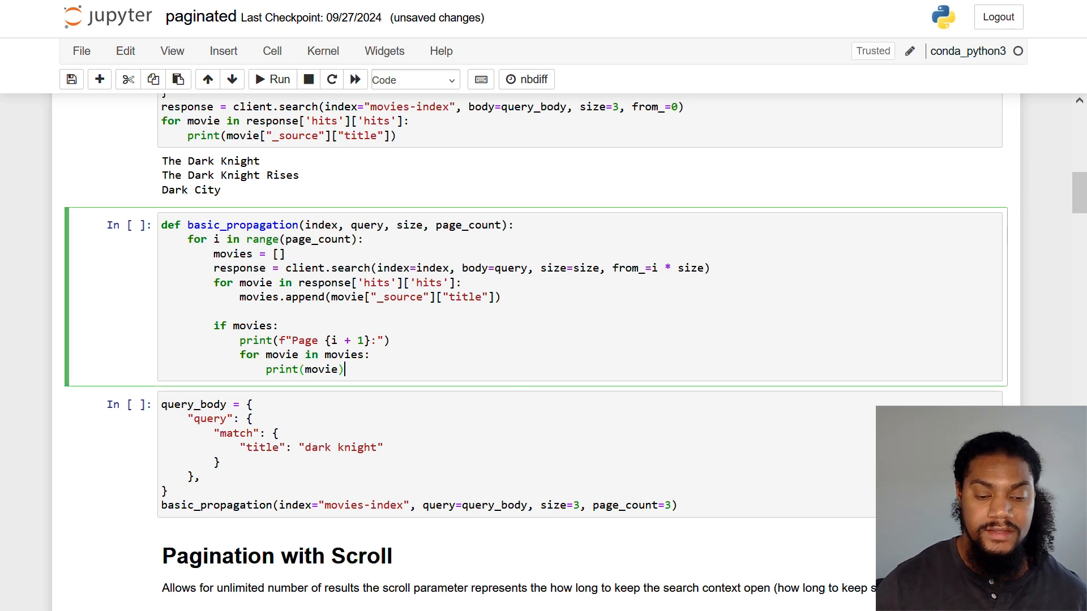
{"action": "left_click", "coordinate": [271, 79]}
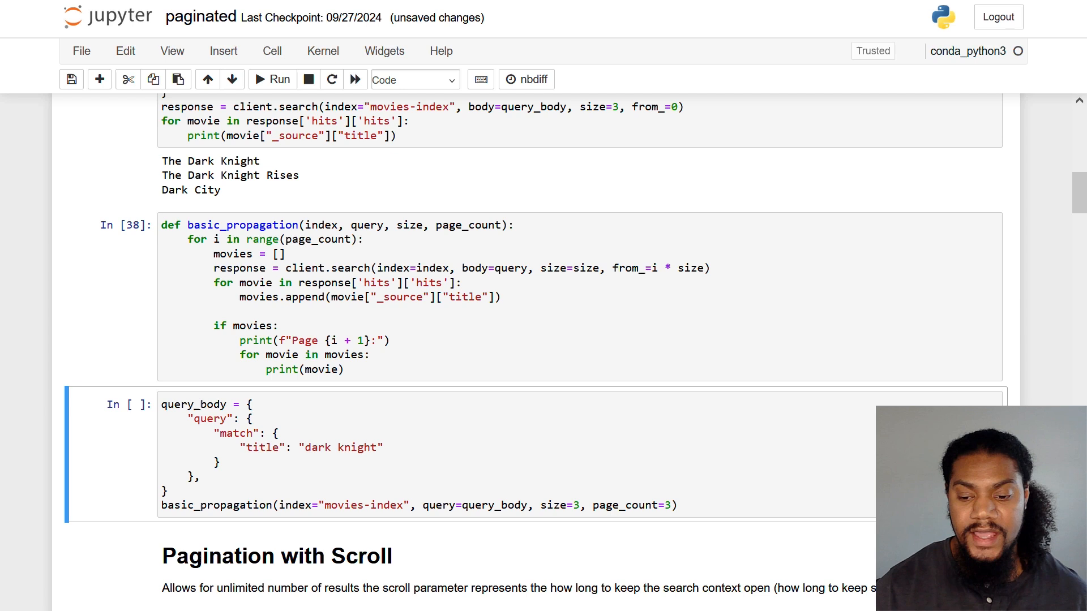
Call basic_propagation with size 3 and page_count 3 to print Pages 1–3.
{"action": "scroll", "scroll_direction": "down", "scroll_amount": 3}
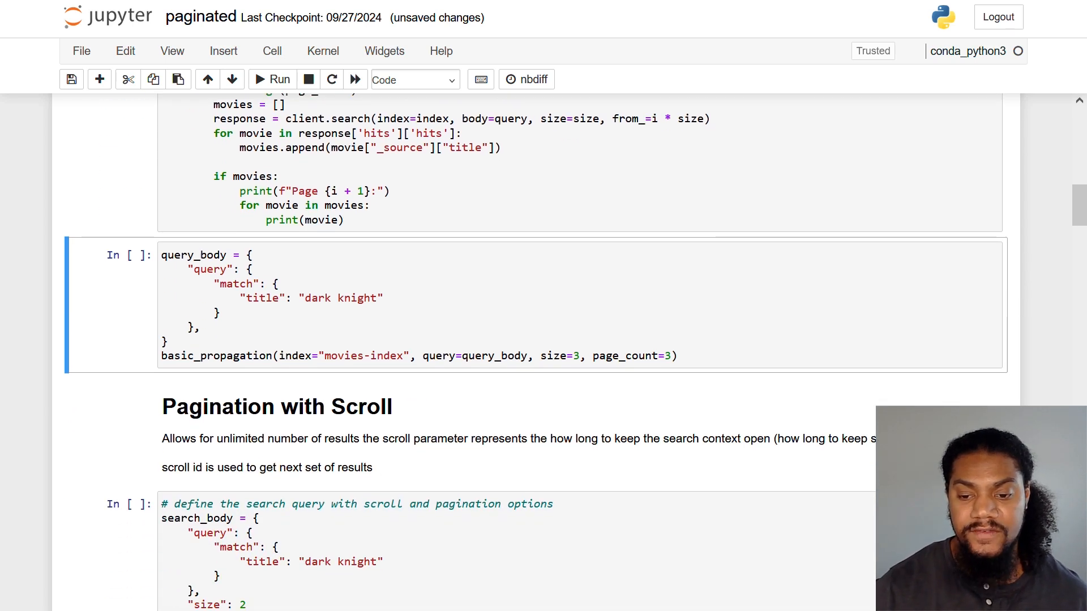
{"action": "left_click", "coordinate": [280, 79]}
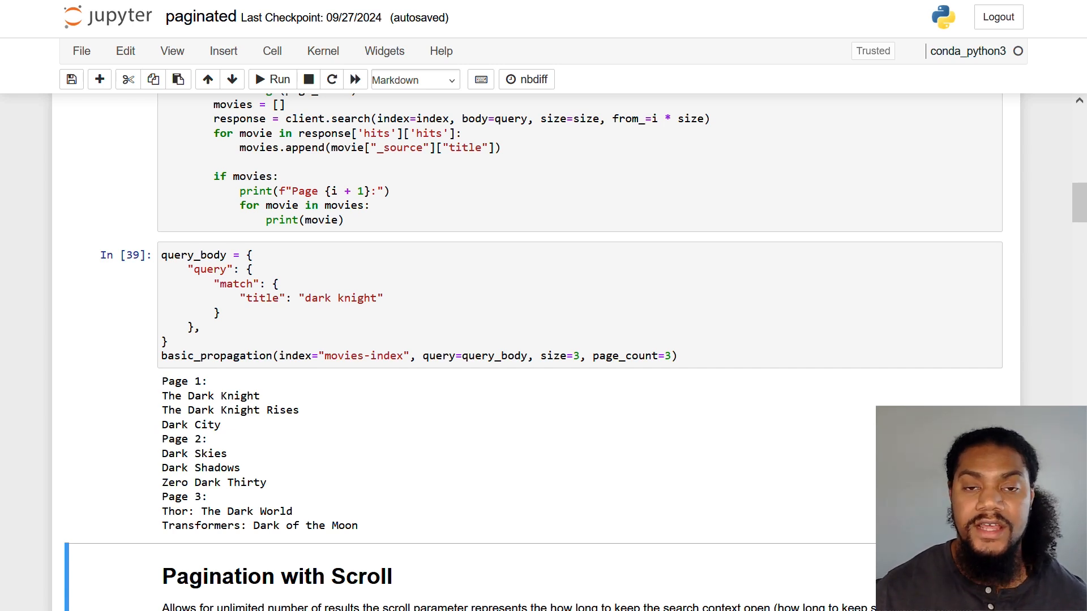
{"action": "scroll", "scroll_direction": "down", "scroll_amount": 3}
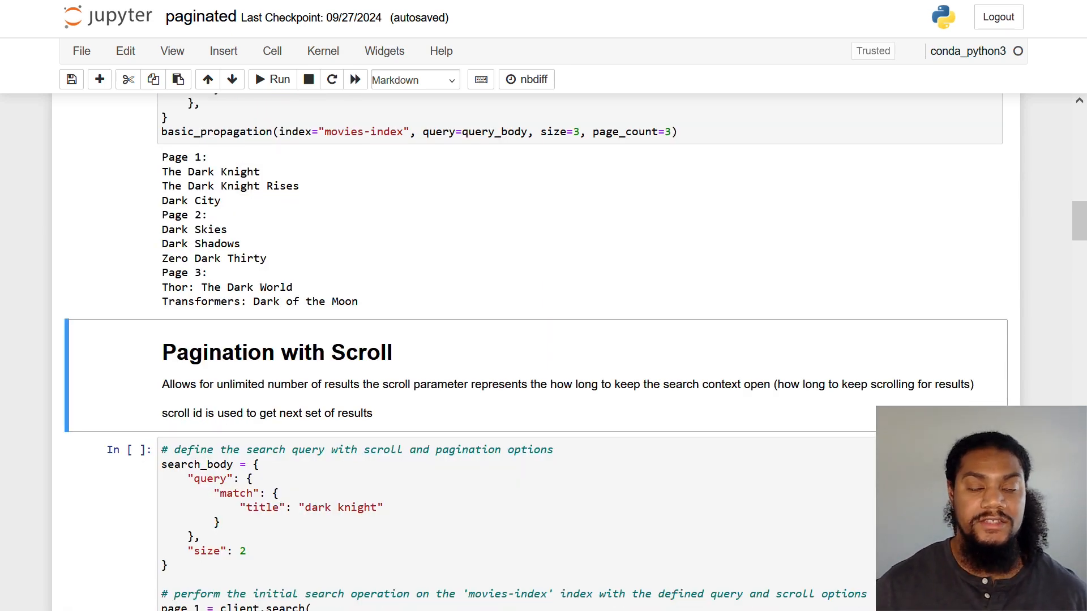
Highlight the 1s scroll duration, then run scroll_pagination with size 2 over 3 pages.
{"action": "scroll", "scroll_direction": "down", "scroll_amount": 3}
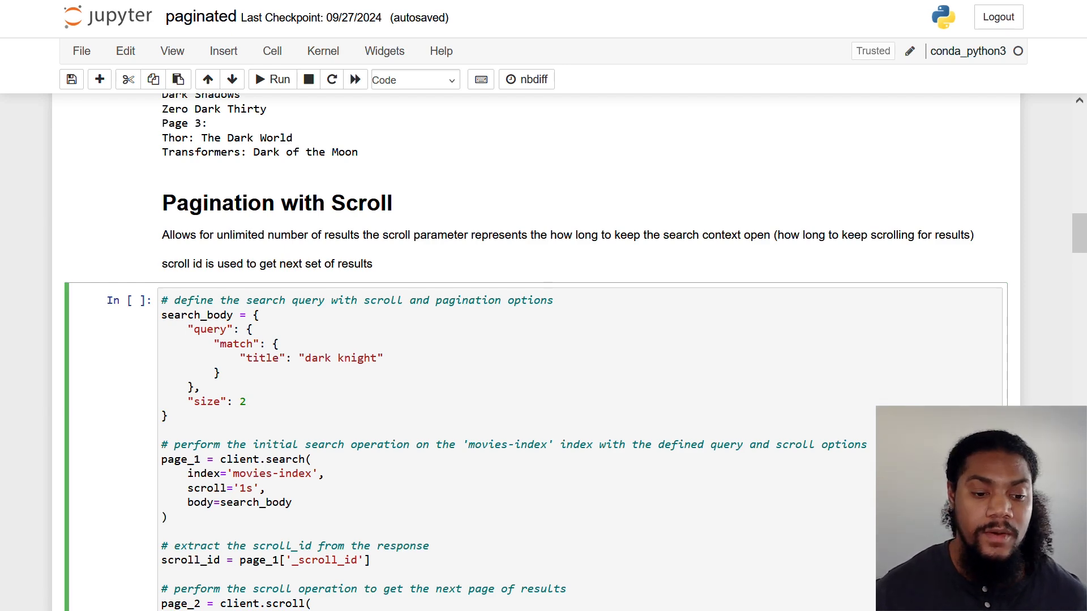
{"action": "scroll", "scroll_direction": "down", "scroll_amount": 3}
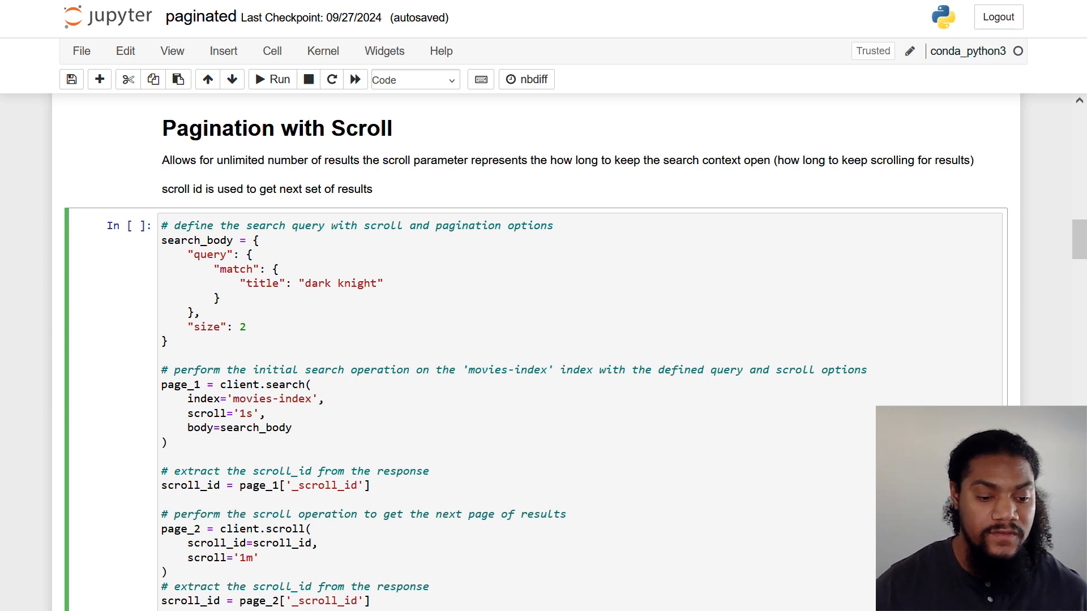
{"action": "double_click", "coordinate": [205, 414]}
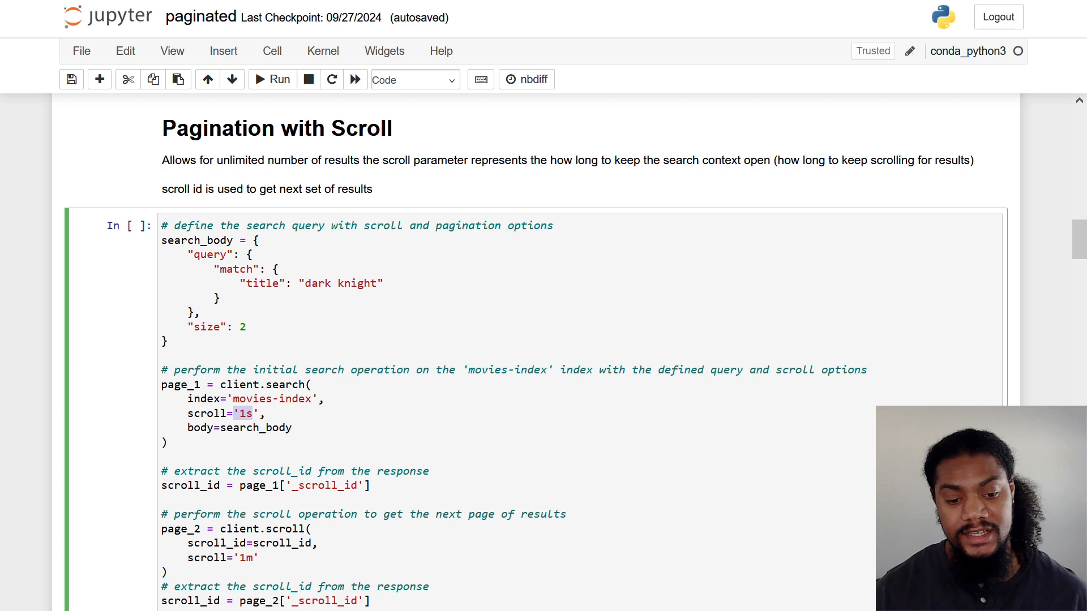
{"action": "scroll", "scroll_direction": "down", "scroll_amount": 3}
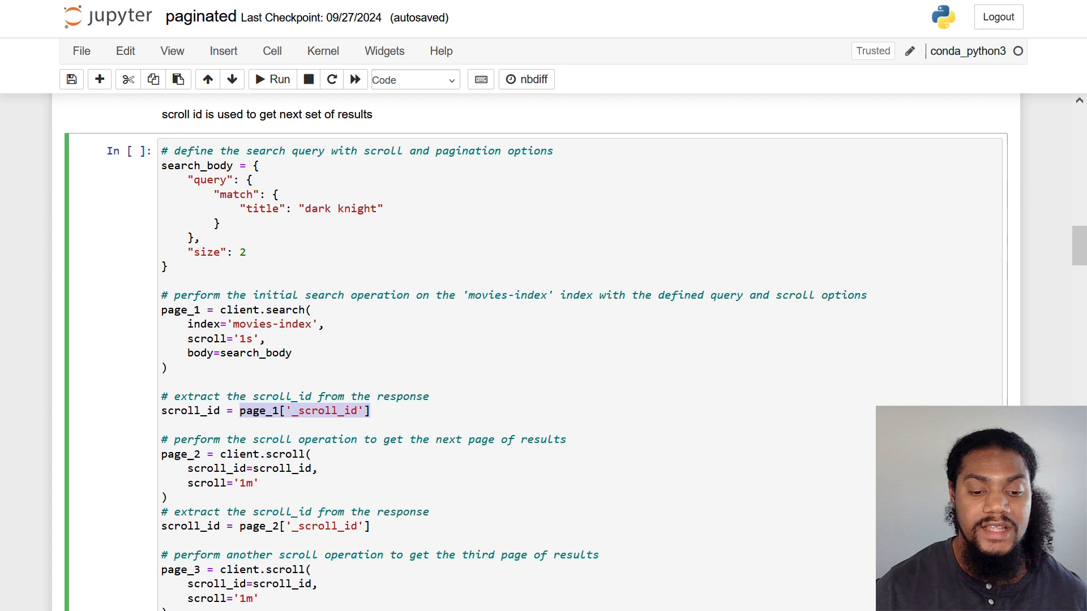
{"action": "scroll", "scroll_direction": "down", "scroll_amount": 3}
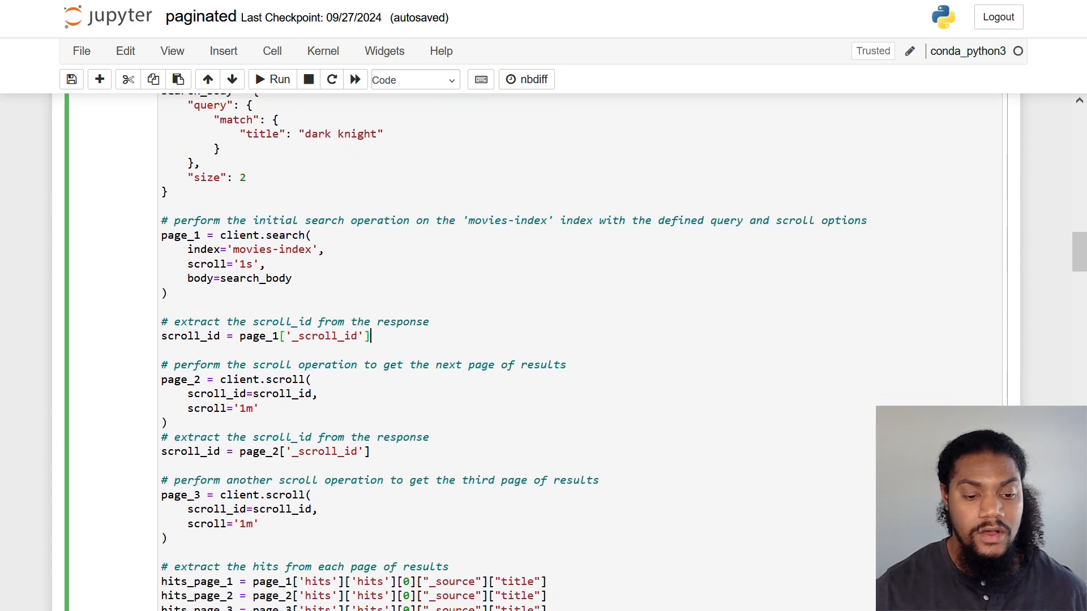
{"action": "scroll", "scroll_direction": "down", "scroll_amount": 3}
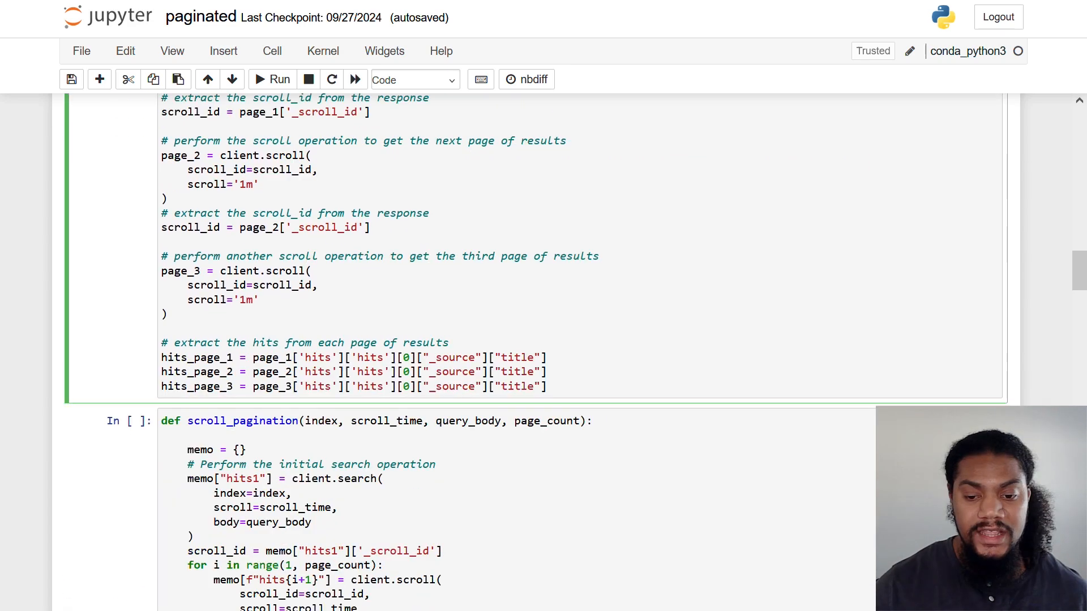
{"action": "left_click", "coordinate": [549, 386]}
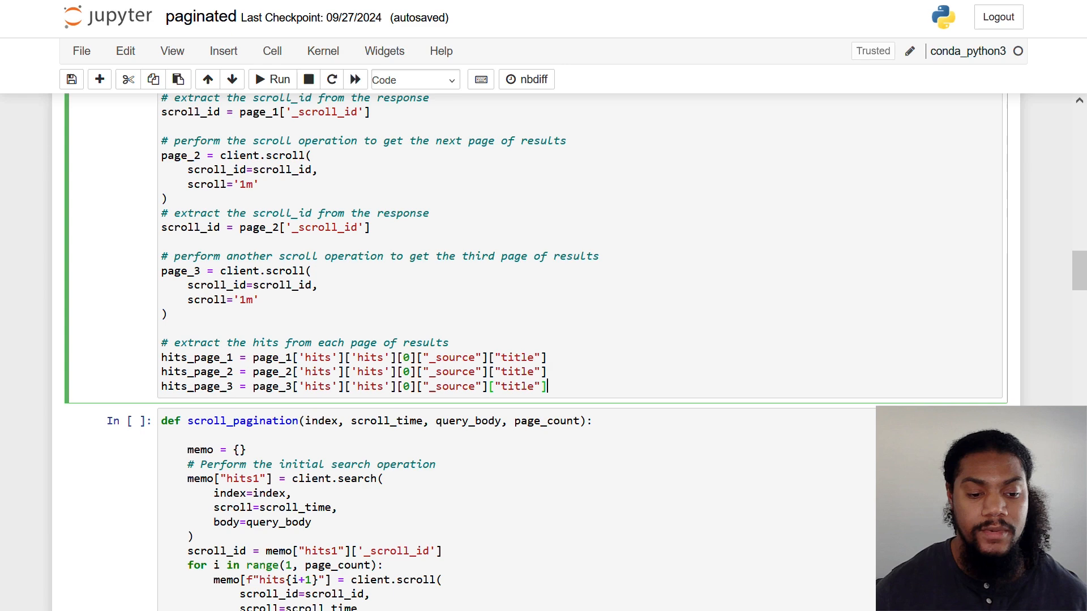
{"action": "scroll", "scroll_direction": "down", "scroll_amount": 3}
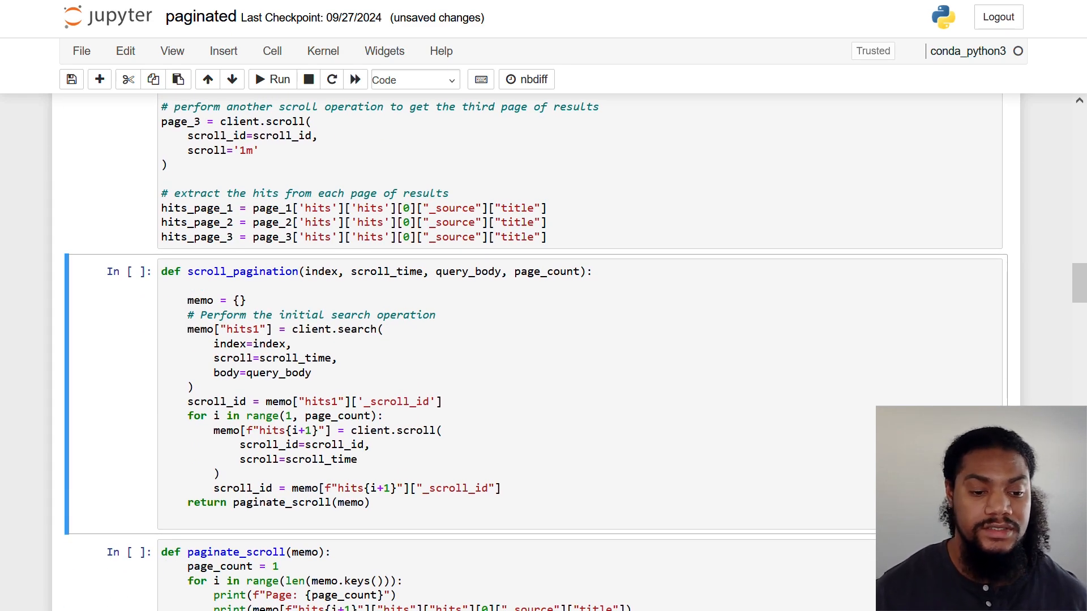
{"action": "scroll", "scroll_direction": "up", "scroll_amount": 3}
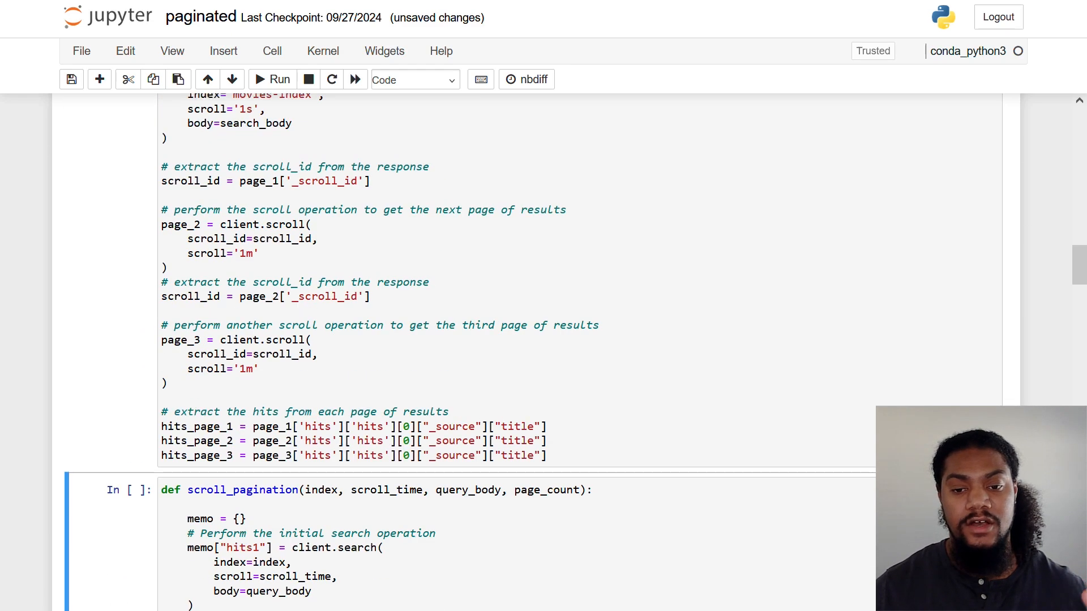
{"action": "scroll", "scroll_direction": "down", "scroll_amount": 3}
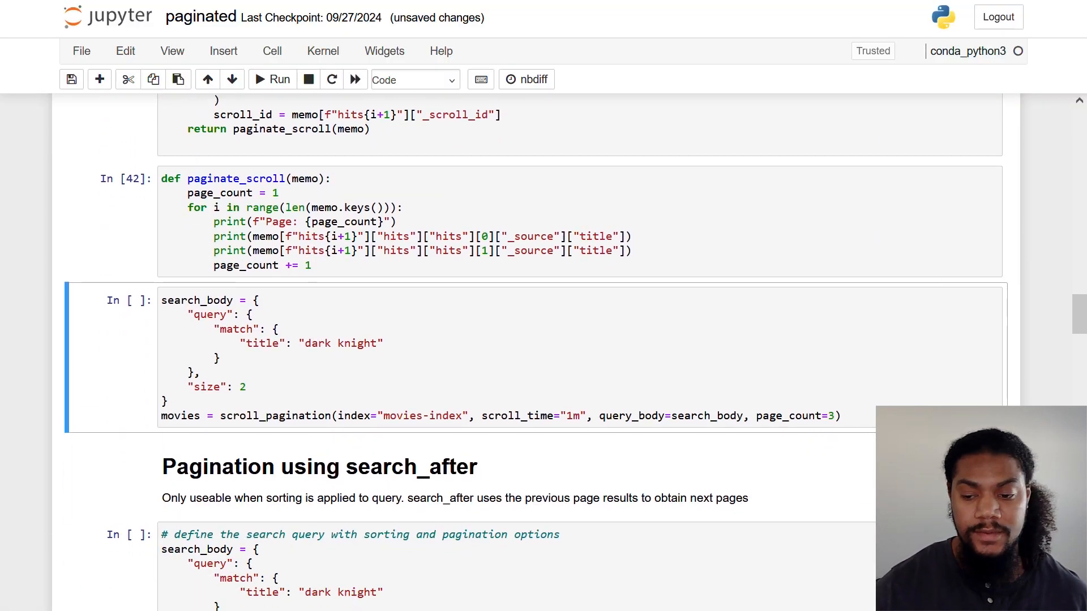
{"action": "left_click", "coordinate": [278, 79]}
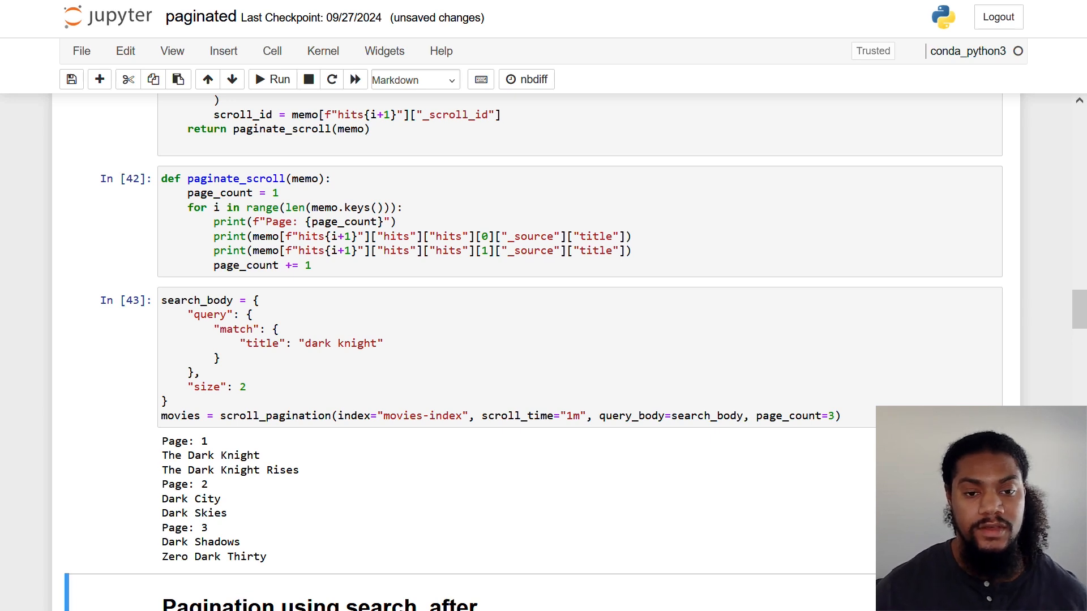
{"action": "mouse_move", "coordinate": [512, 205]}
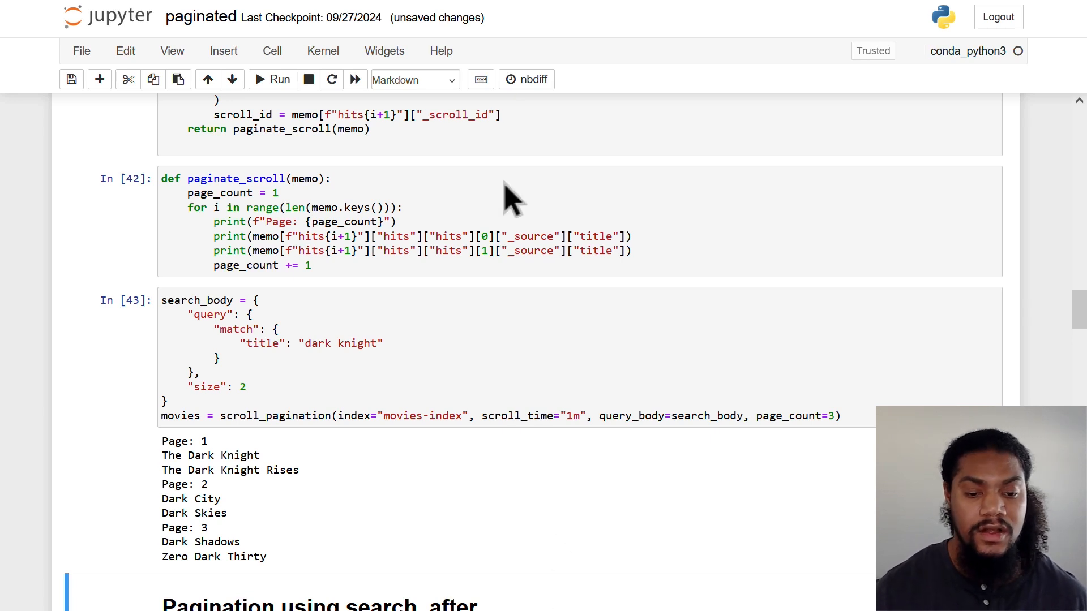
{"action": "scroll", "scroll_direction": "down", "scroll_amount": 3}
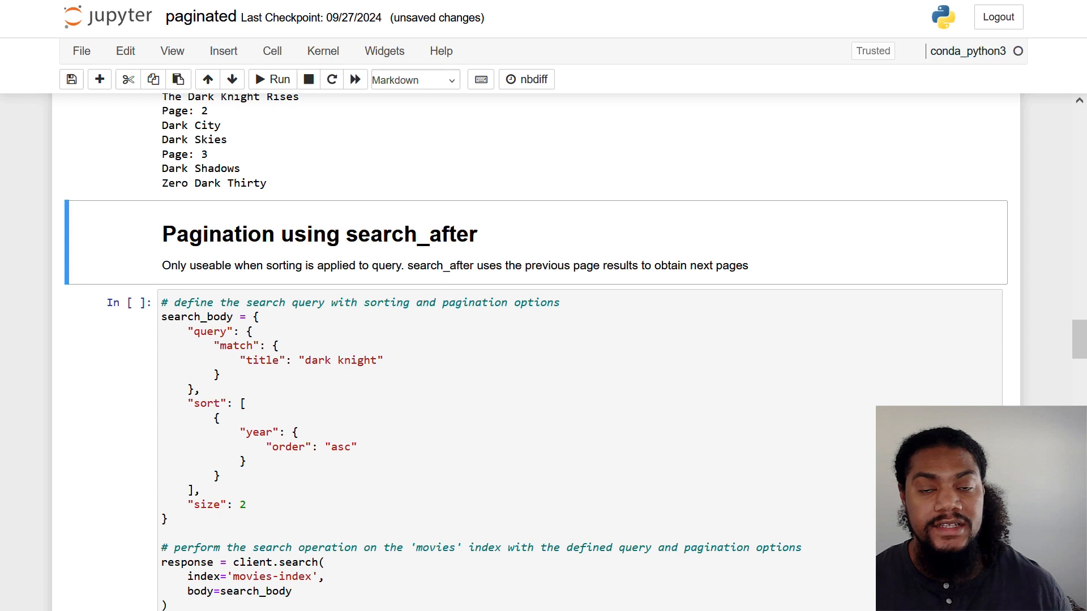
{"action": "scroll", "scroll_direction": "down", "scroll_amount": 3}
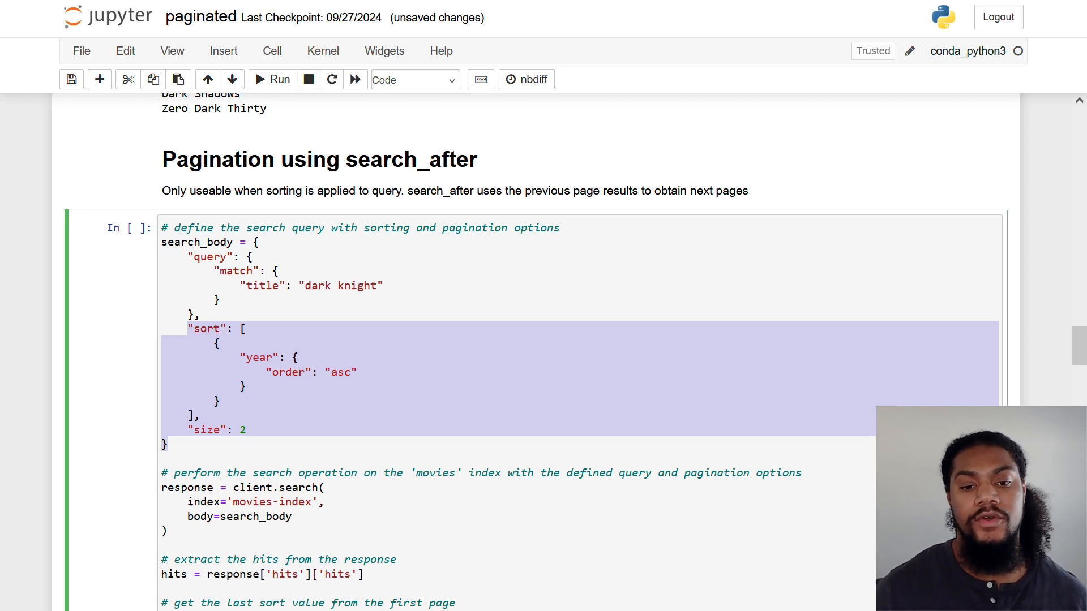
{"action": "scroll", "scroll_direction": "down", "scroll_amount": 3}
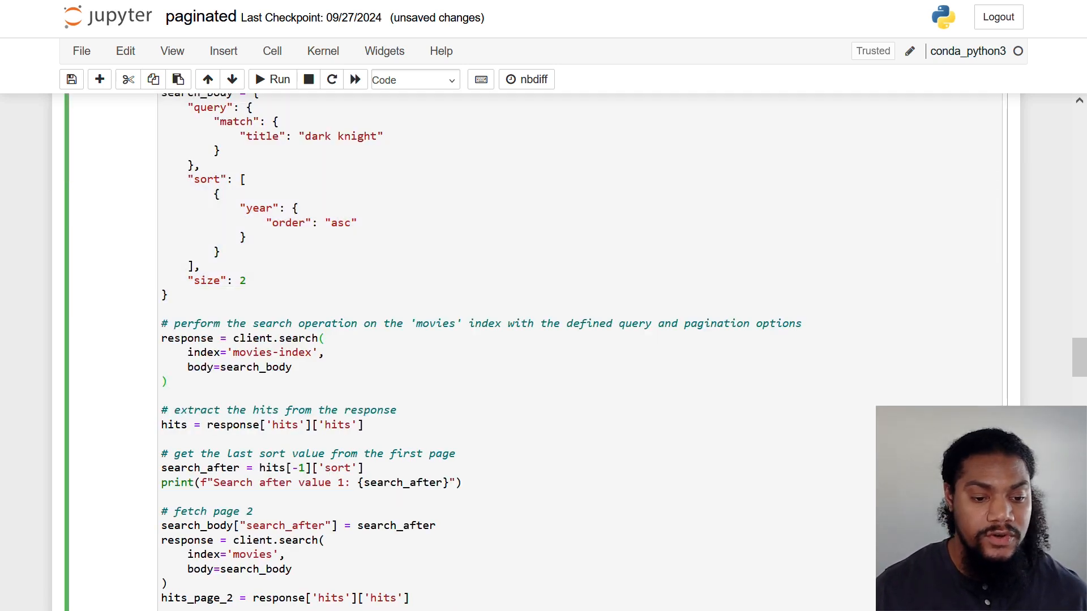
{"action": "left_click", "coordinate": [167, 382]}
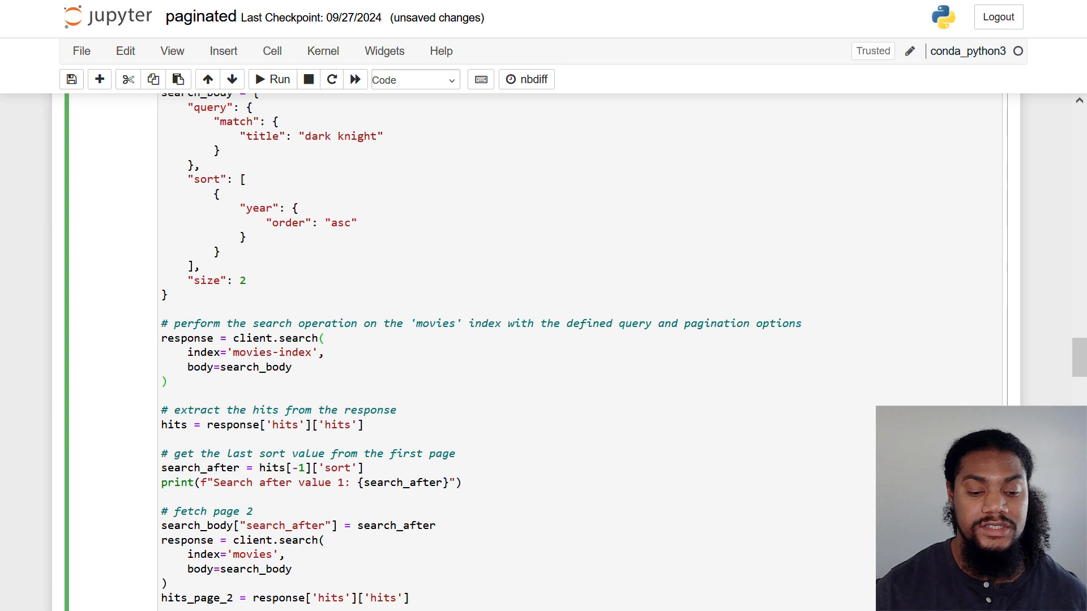
{"action": "left_click", "coordinate": [169, 381]}
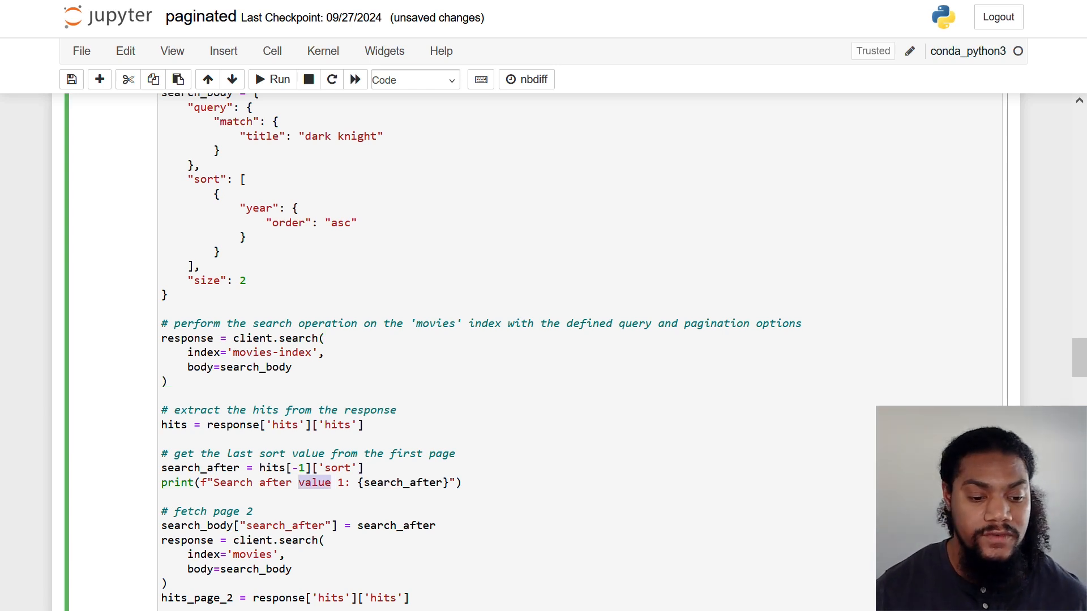
{"action": "scroll", "scroll_direction": "down", "scroll_amount": 3}
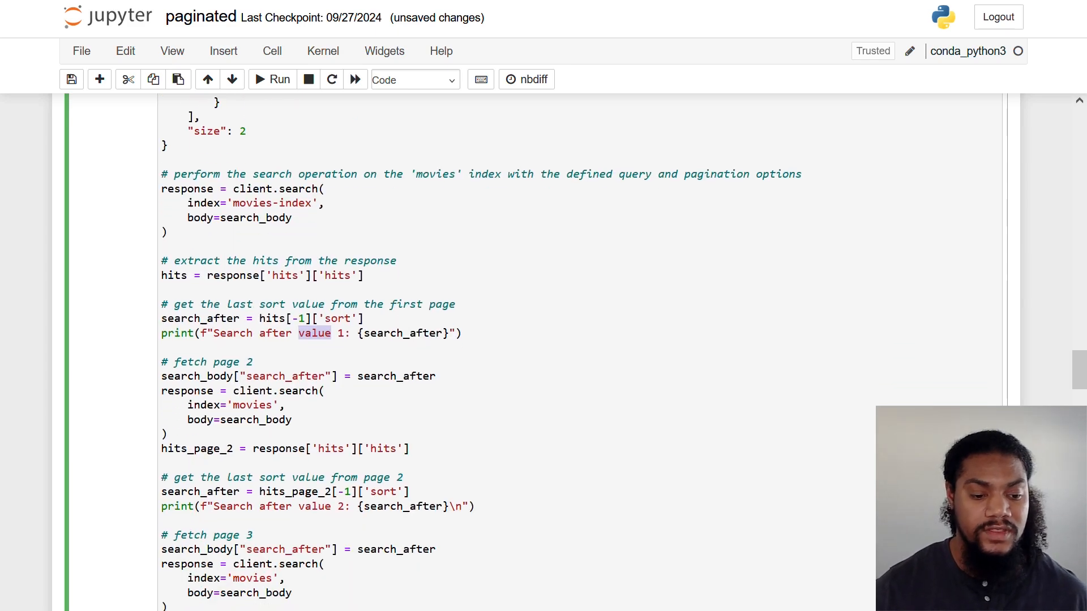
{"action": "scroll", "scroll_direction": "down", "scroll_amount": 3}
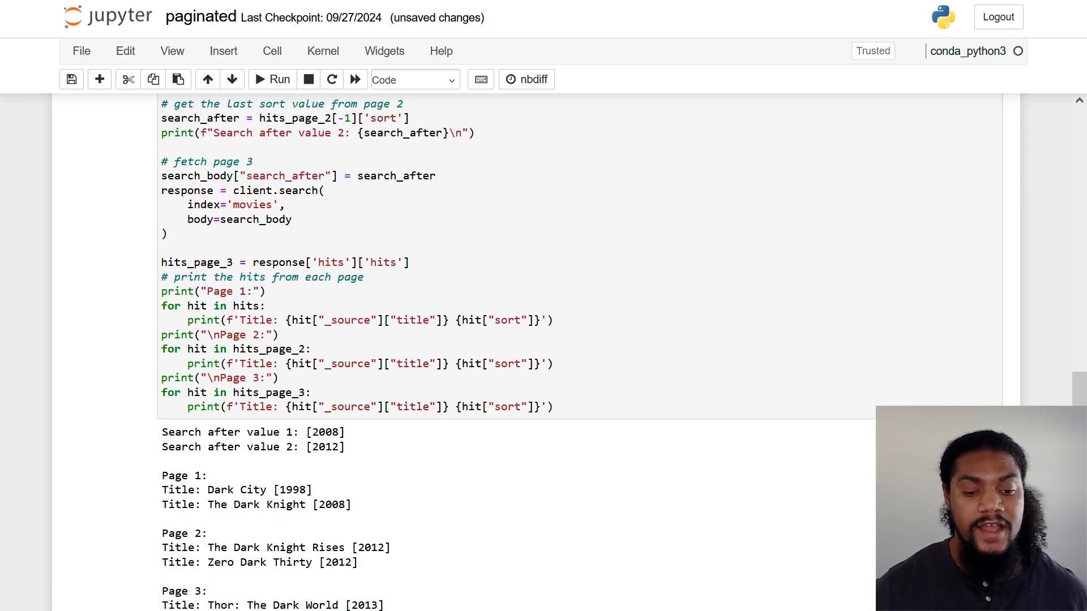
Highlight search_after value 2012, then run the search_after query printing six titles on three pages.
{"action": "double_click", "coordinate": [324, 432]}
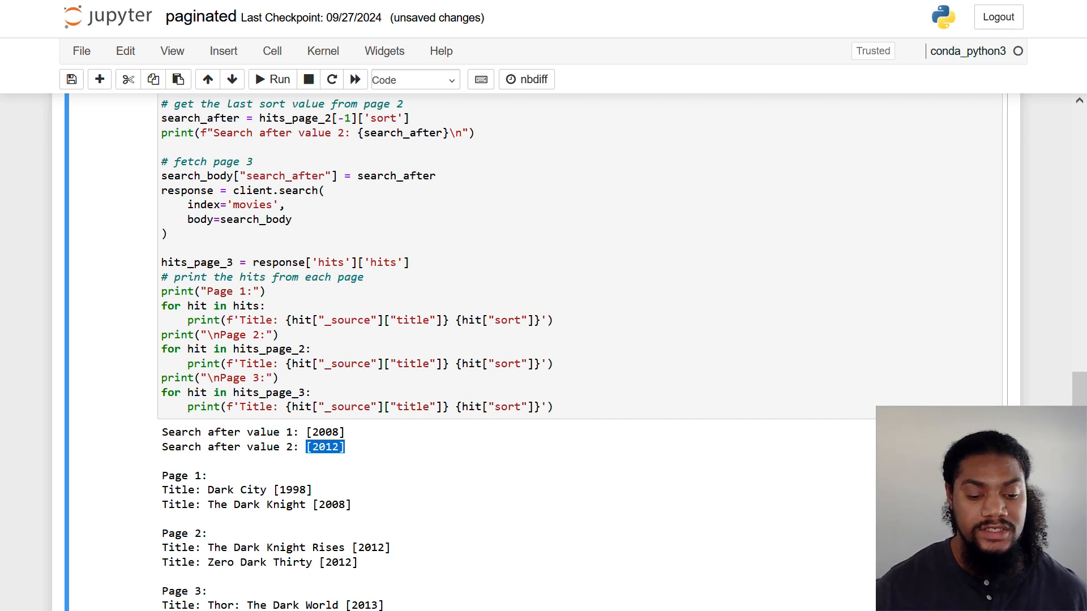
{"action": "scroll", "scroll_direction": "down", "scroll_amount": 3}
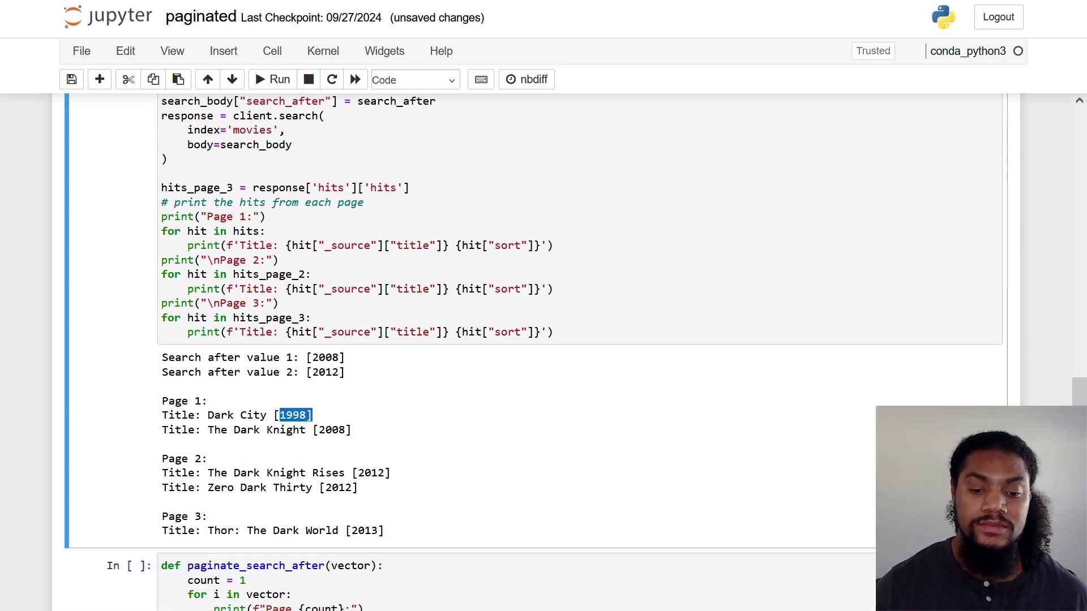
{"action": "scroll", "scroll_direction": "down", "scroll_amount": 3}
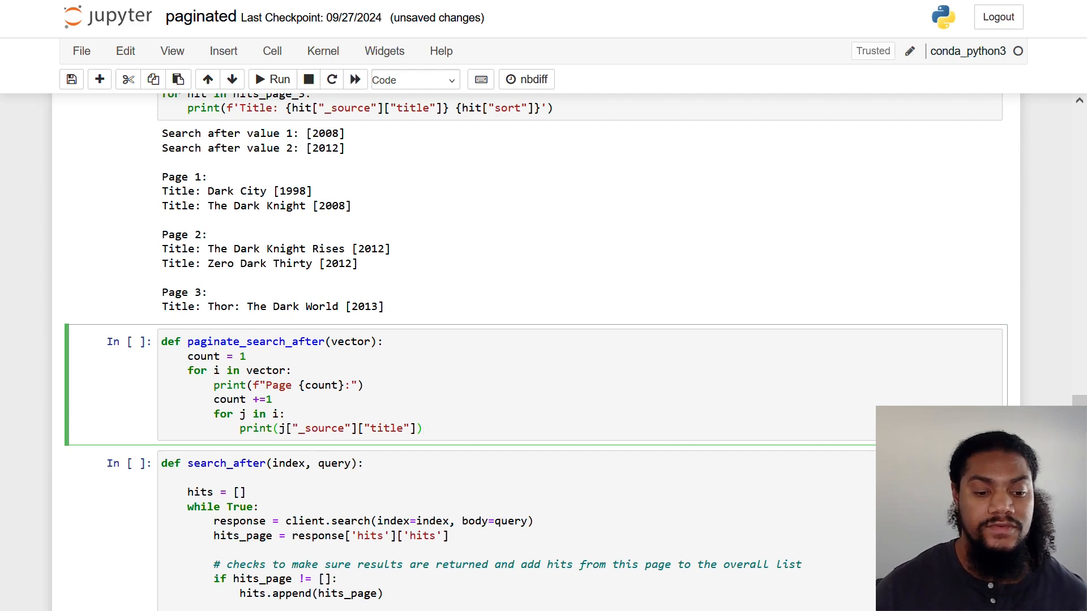
{"action": "scroll", "scroll_direction": "down", "scroll_amount": 3}
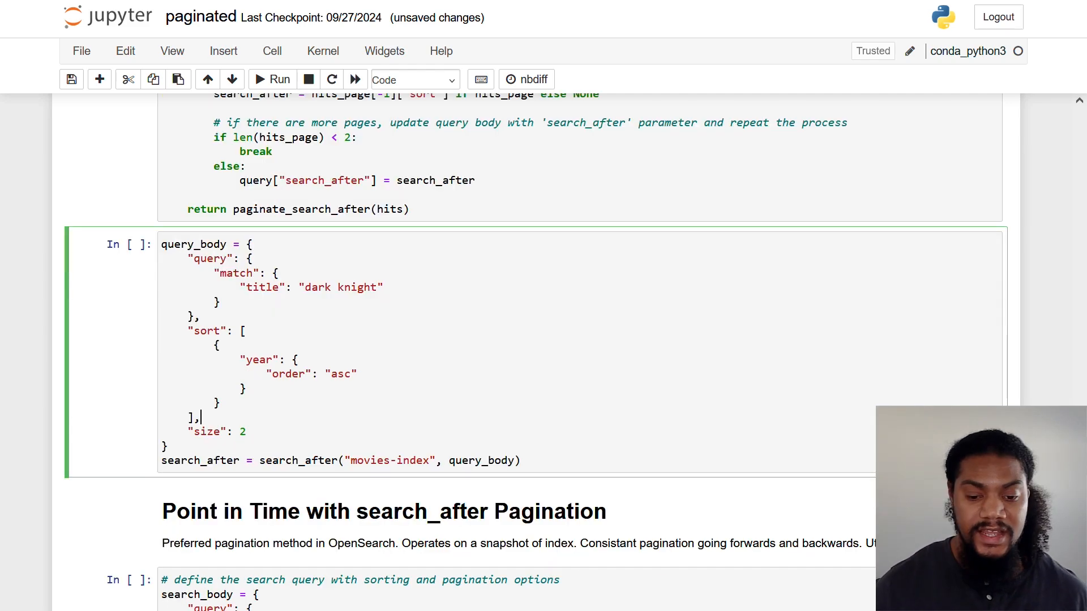
{"action": "left_click", "coordinate": [272, 79]}
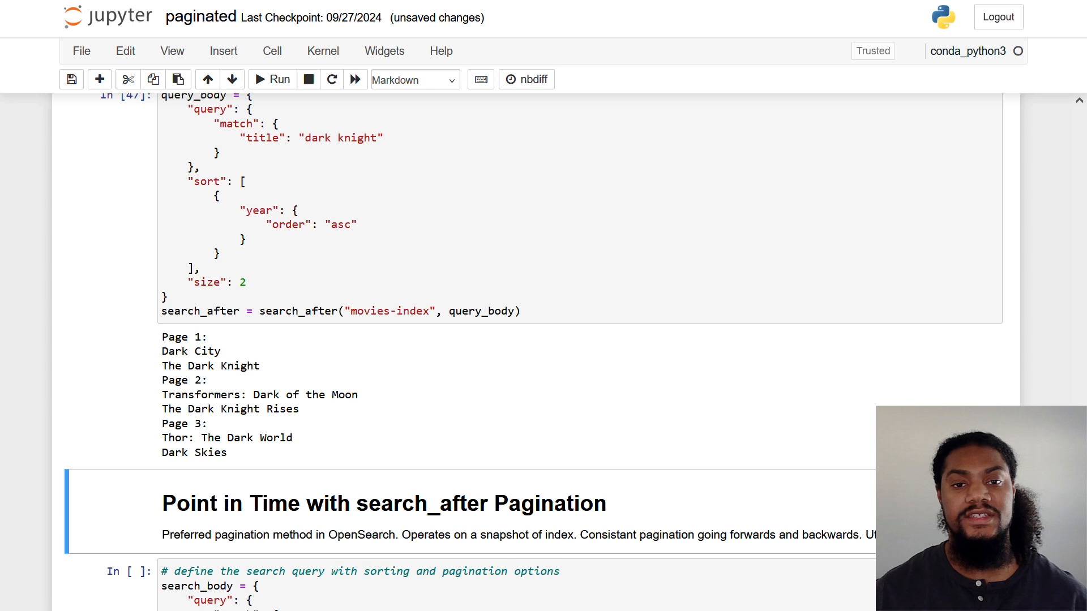
{"action": "scroll", "scroll_direction": "down", "scroll_amount": 3}
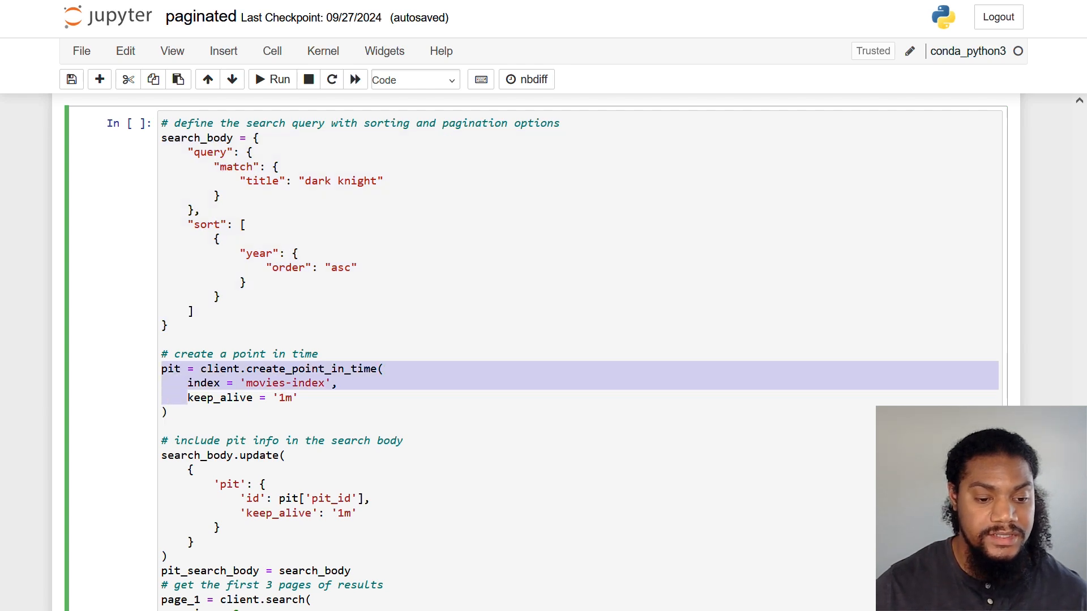
{"action": "left_click", "coordinate": [165, 411]}
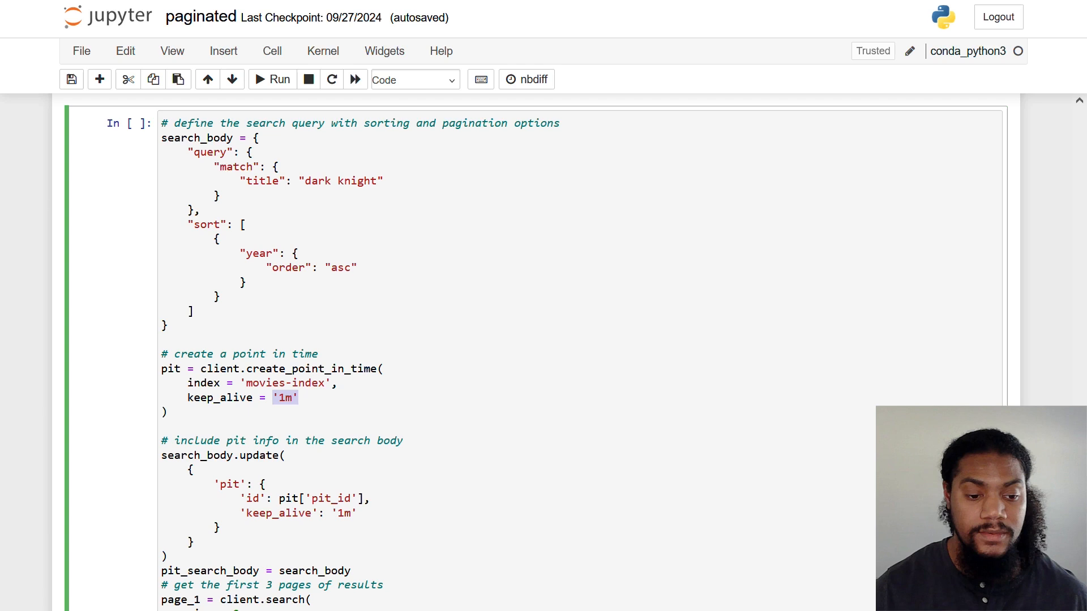
{"action": "scroll", "scroll_direction": "down", "scroll_amount": 3}
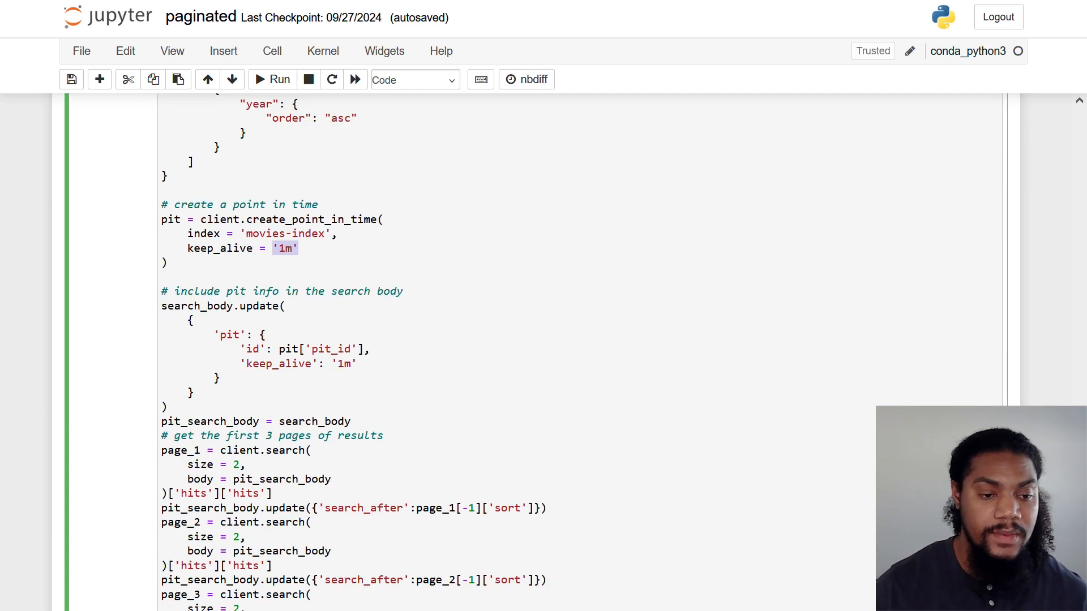
{"action": "scroll", "scroll_direction": "down", "scroll_amount": 3}
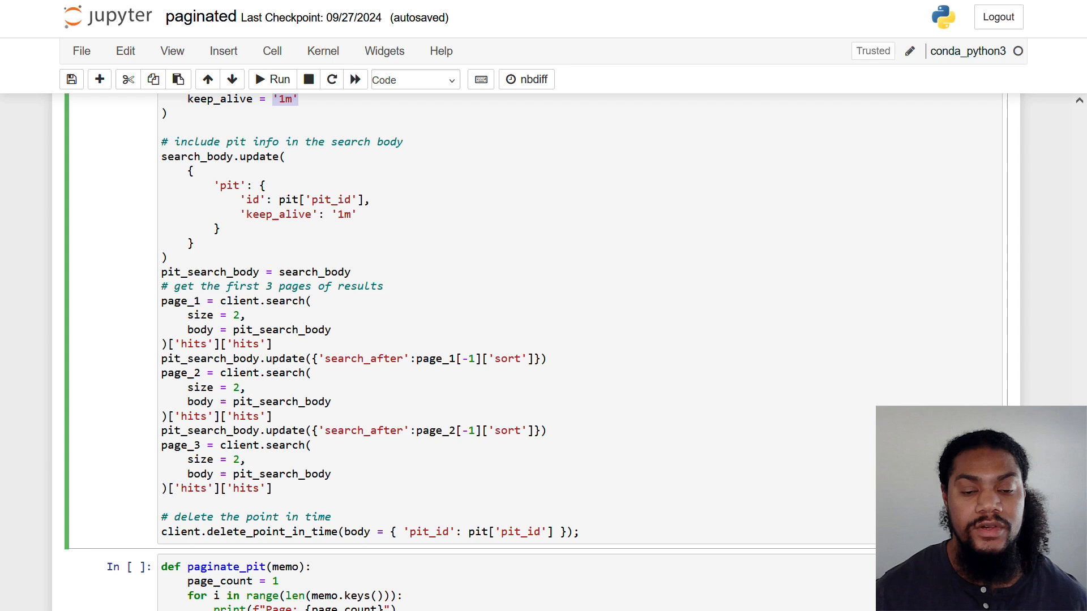
{"action": "scroll", "scroll_direction": "down", "scroll_amount": 3}
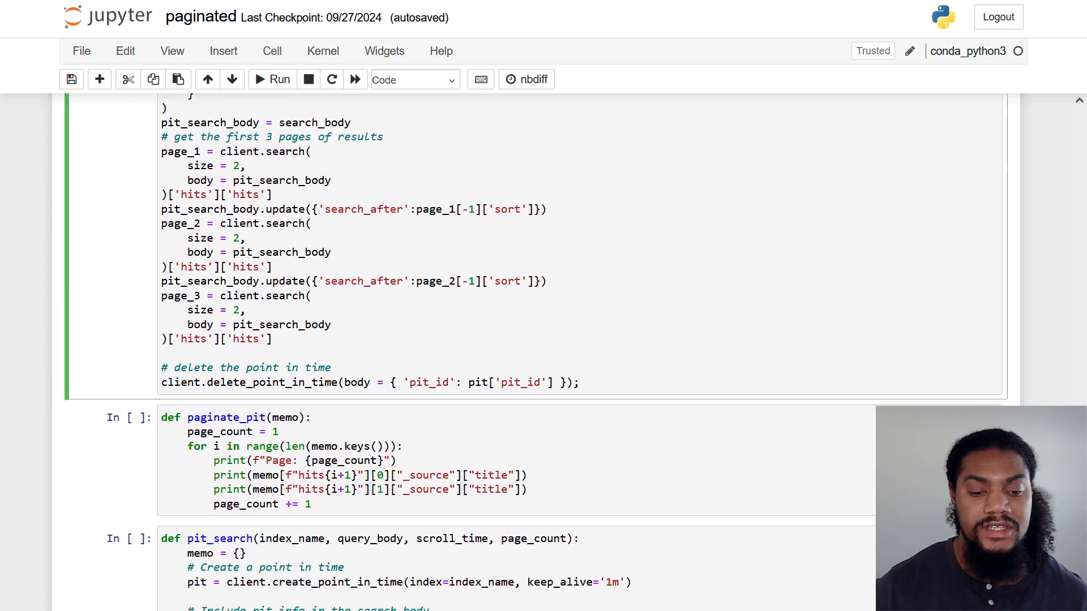
{"action": "left_click", "coordinate": [331, 368]}
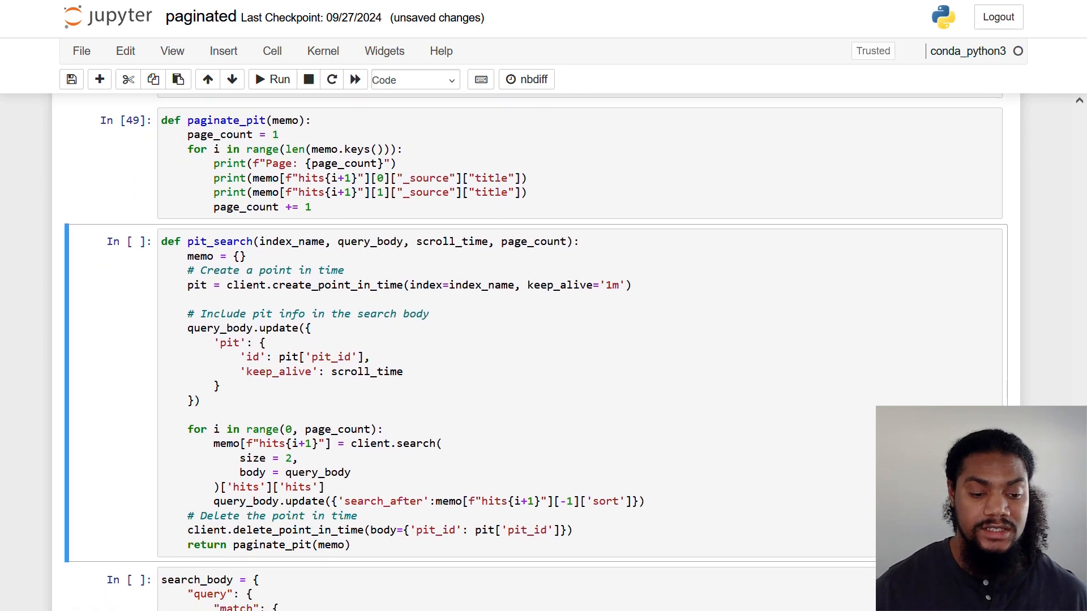
Run pit_search on movies-index with 1m keep-alive over 3 pages.
{"action": "left_click", "coordinate": [281, 79]}
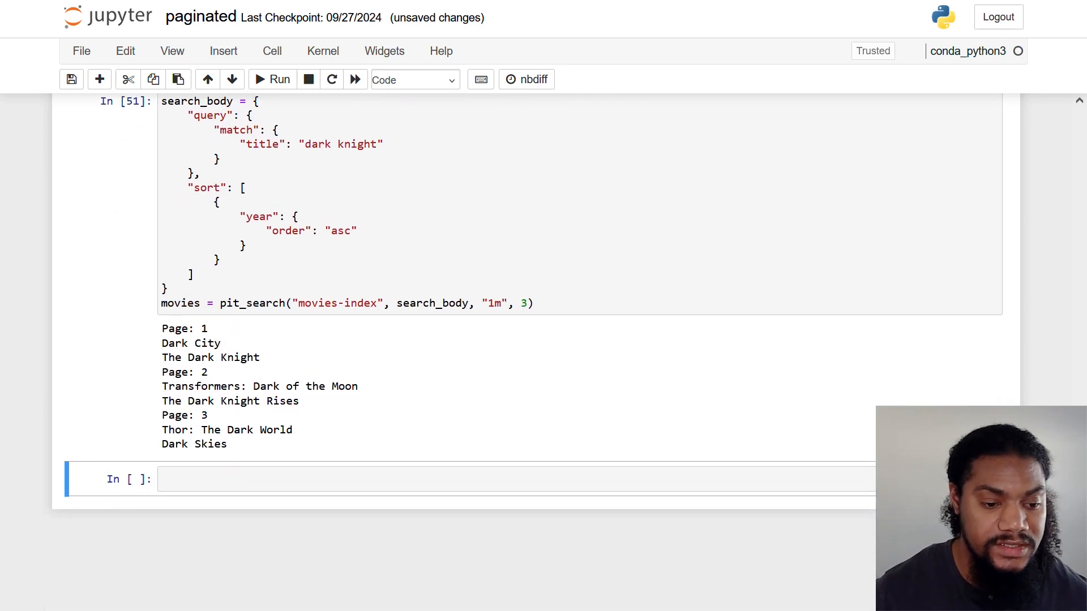